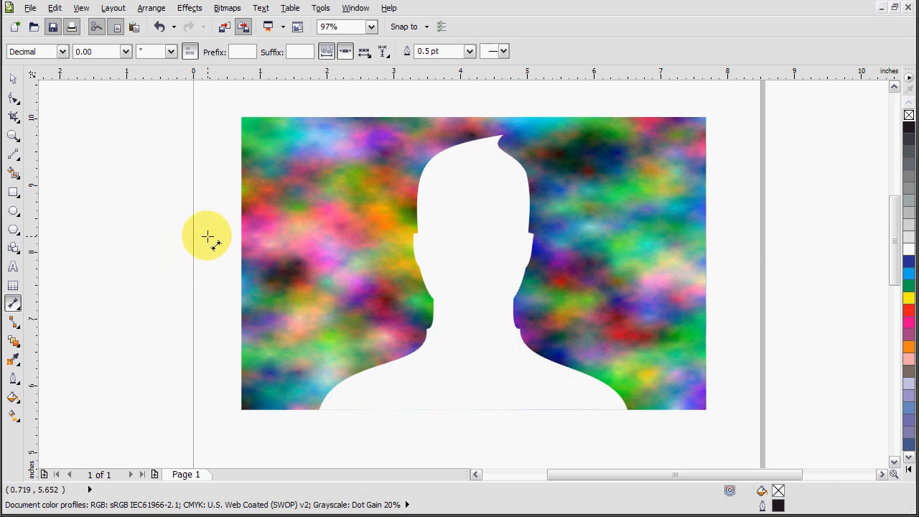
pyautogui.moveTo(194, 238)
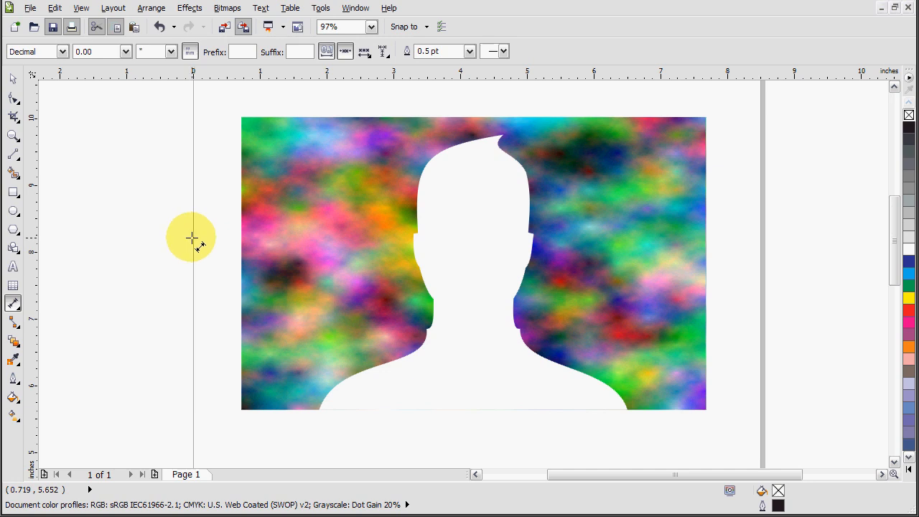
pyautogui.moveTo(13, 322)
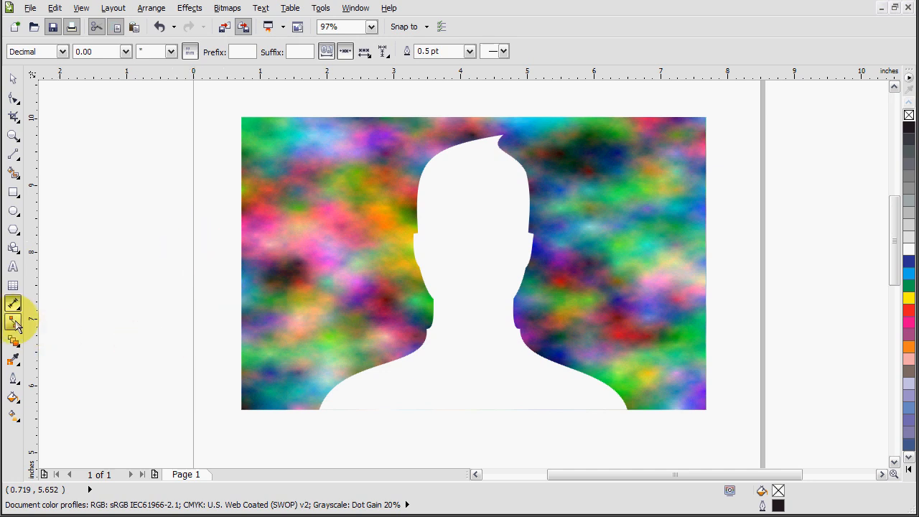
pyautogui.moveTo(32, 324)
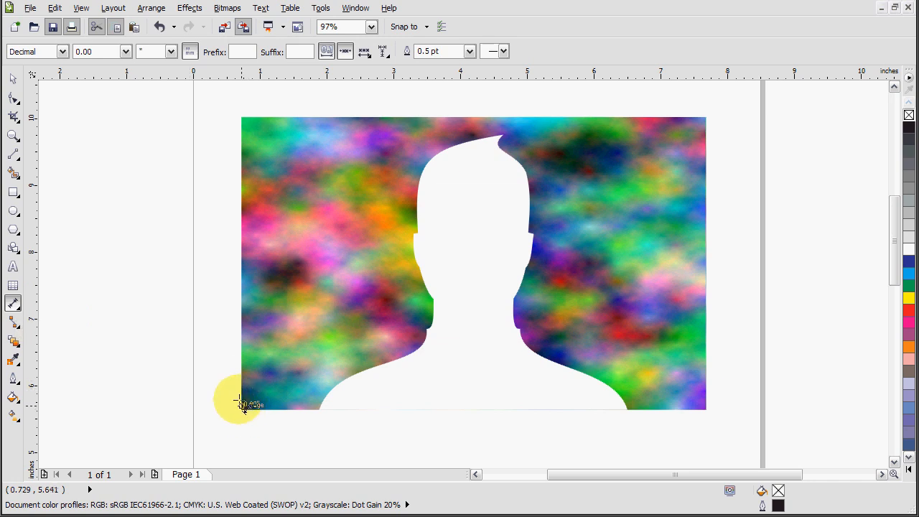
# Draw a vertical dimension measuring the picture's full 4.39" height along its left edge.
pyautogui.moveTo(241, 405); pyautogui.dragTo(237, 100)
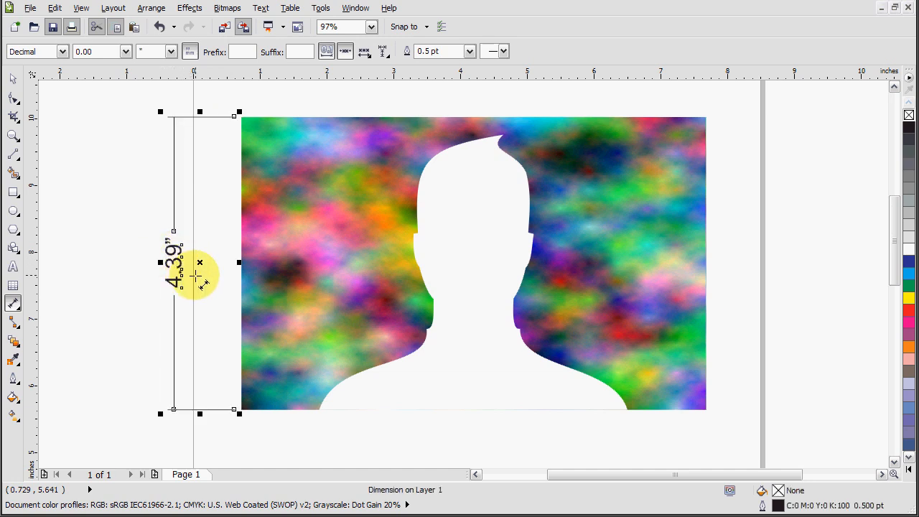
pyautogui.moveTo(474, 60)
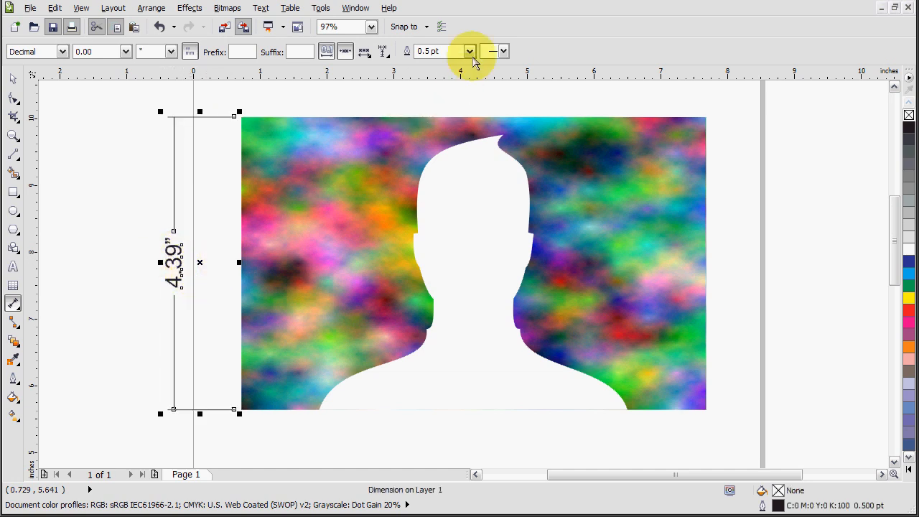
pyautogui.moveTo(471, 51)
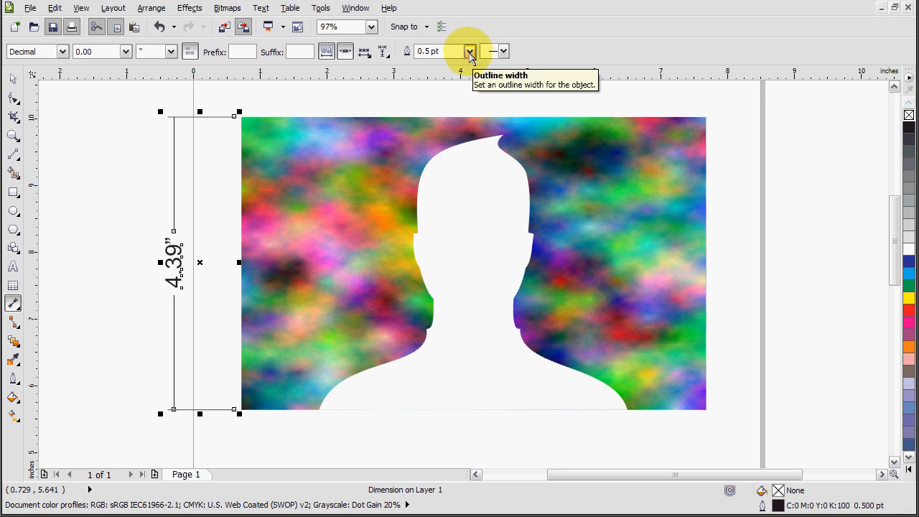
# Give the dimension a 4.0 pt line with arrowheads at both ends, kept in inches.
pyautogui.click(469, 51)
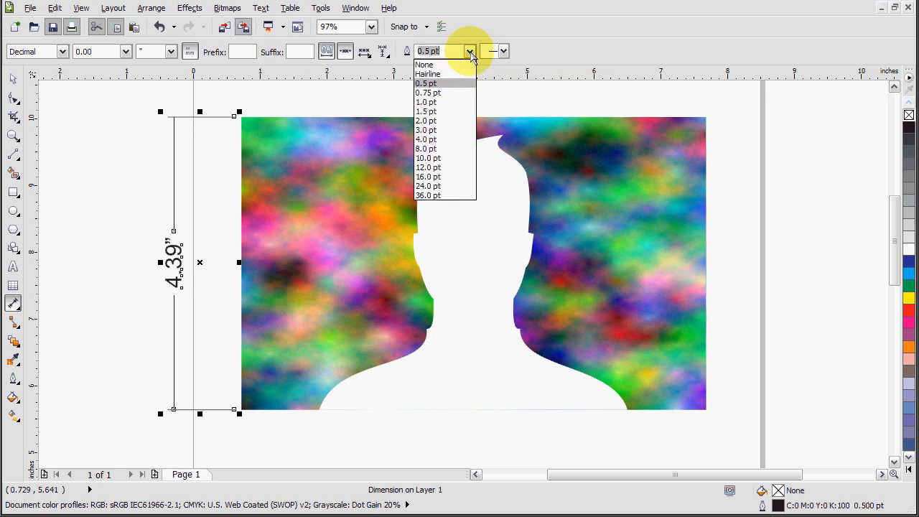
pyautogui.click(425, 139)
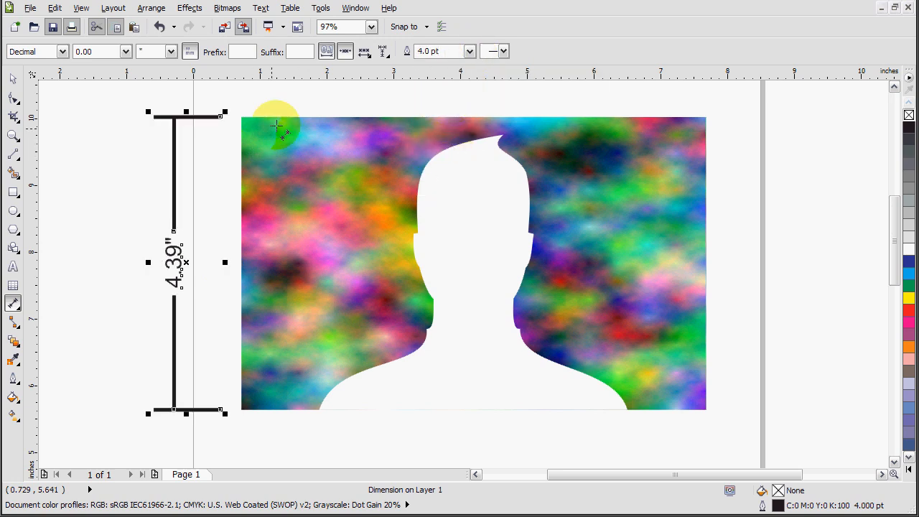
pyautogui.click(506, 52)
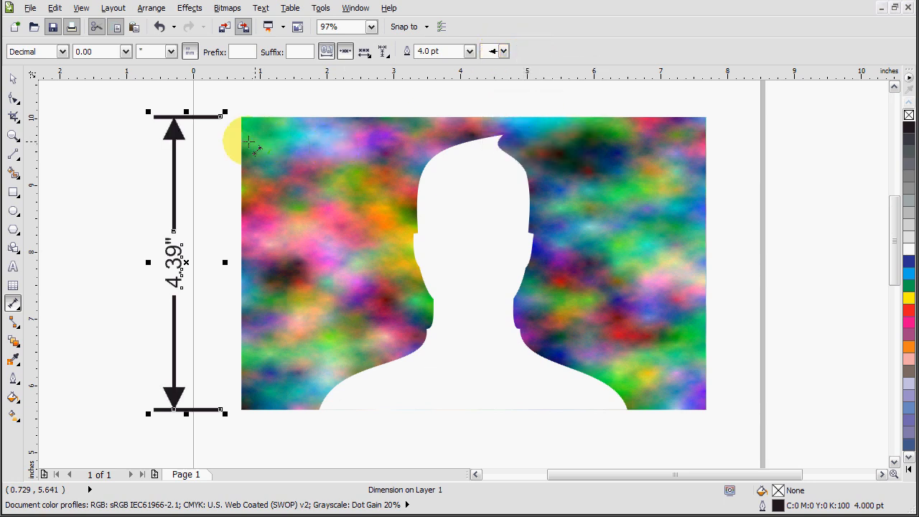
pyautogui.click(171, 52)
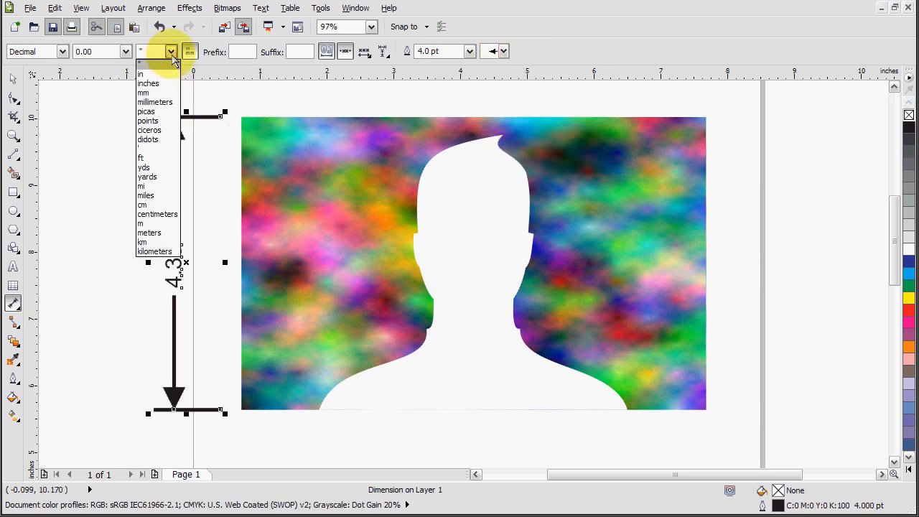
pyautogui.click(148, 84)
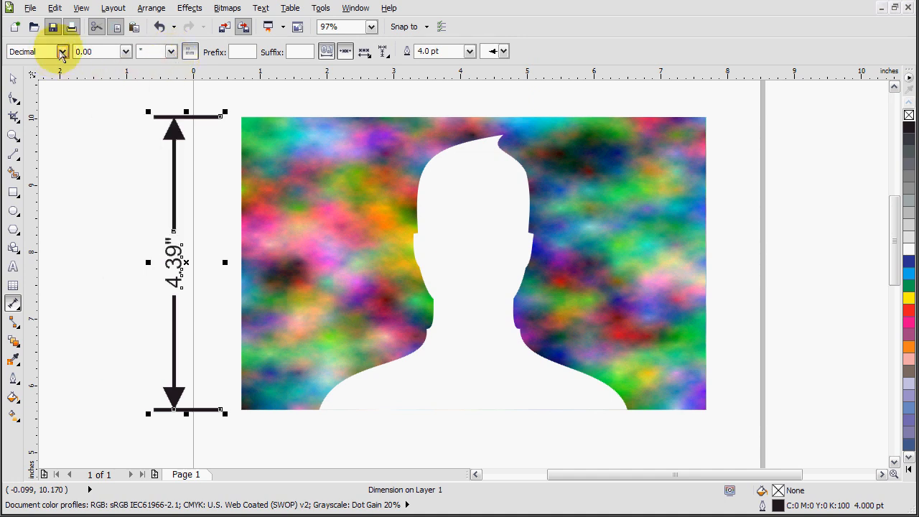
pyautogui.click(62, 52)
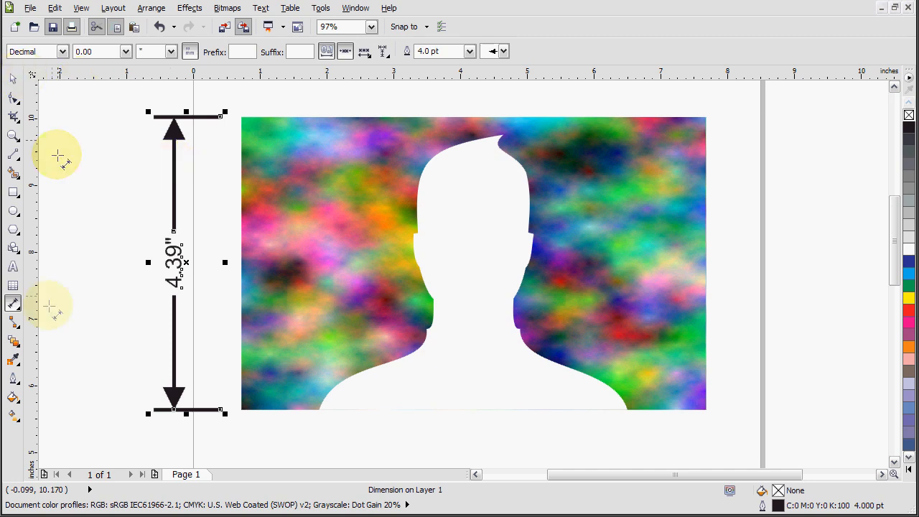
# Draw a 66.43° angular dimension between the silhouette's slope and the picture's bottom edge.
pyautogui.click(15, 302)
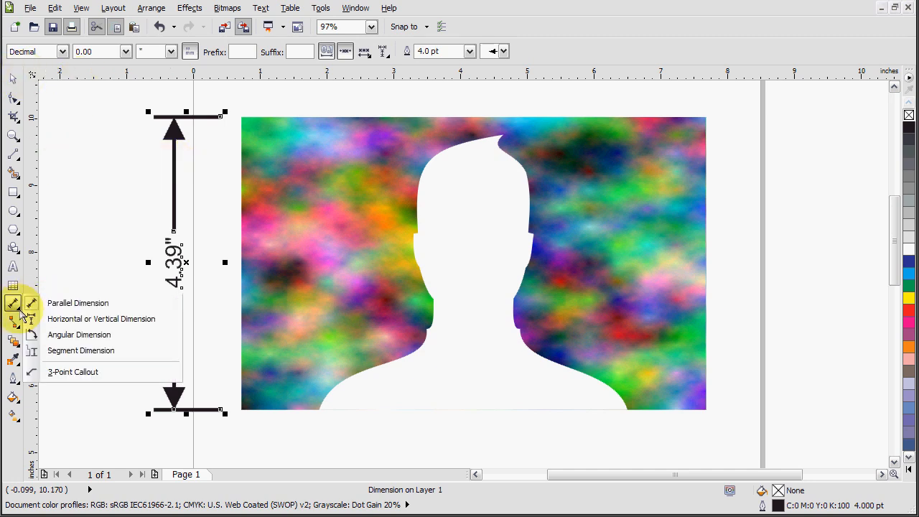
pyautogui.moveTo(79, 335)
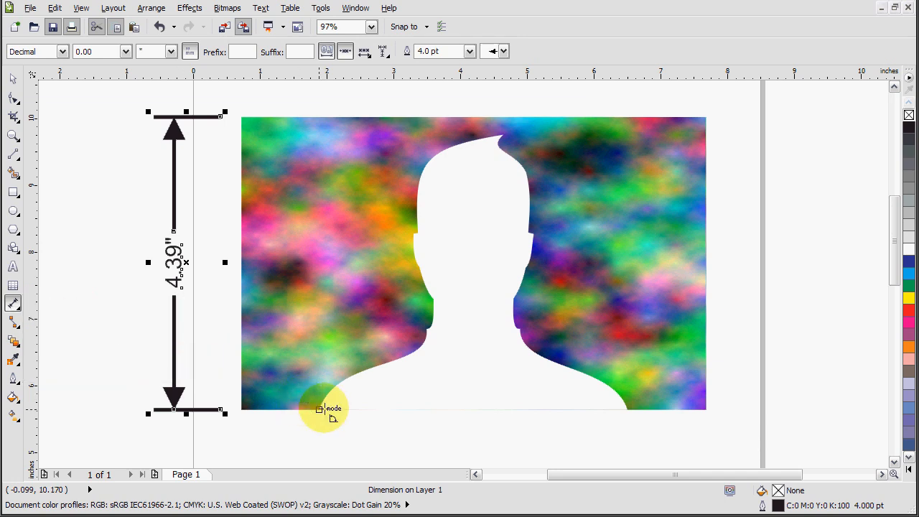
pyautogui.moveTo(323, 407); pyautogui.dragTo(437, 287)
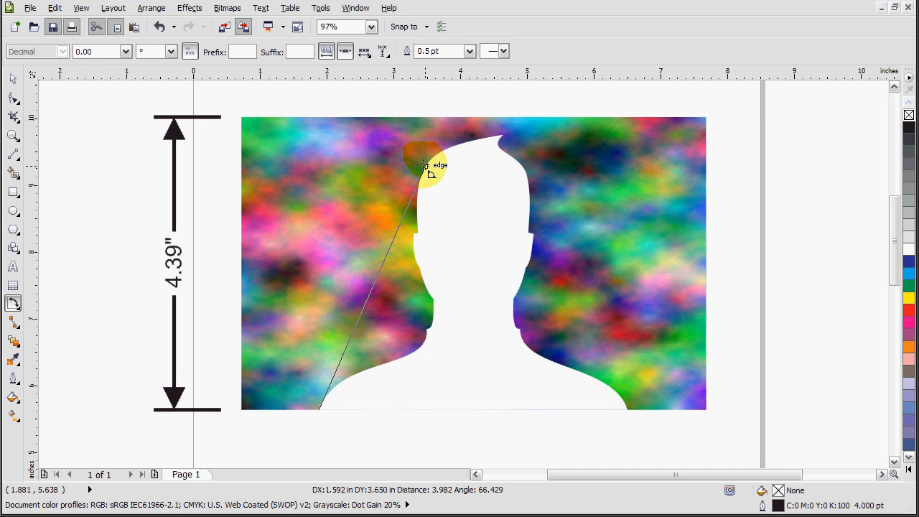
pyautogui.moveTo(423, 165); pyautogui.dragTo(524, 409)
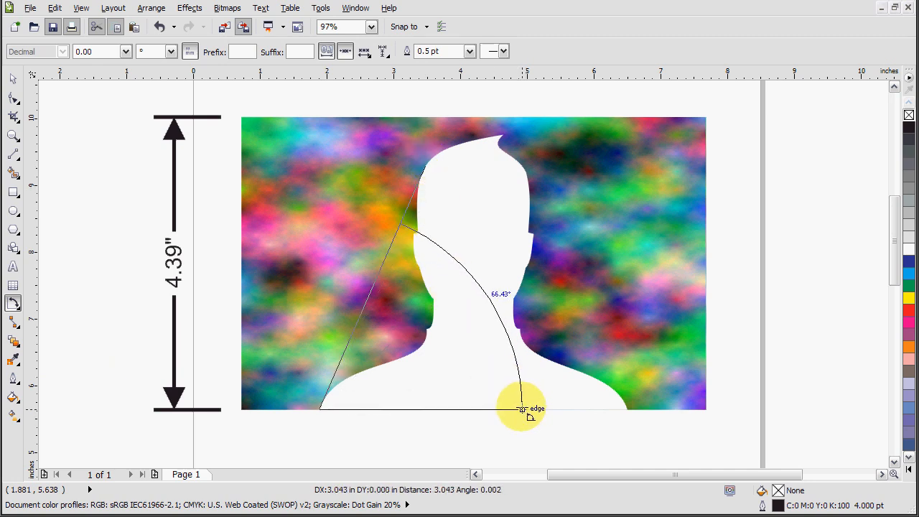
pyautogui.moveTo(523, 408); pyautogui.dragTo(474, 352)
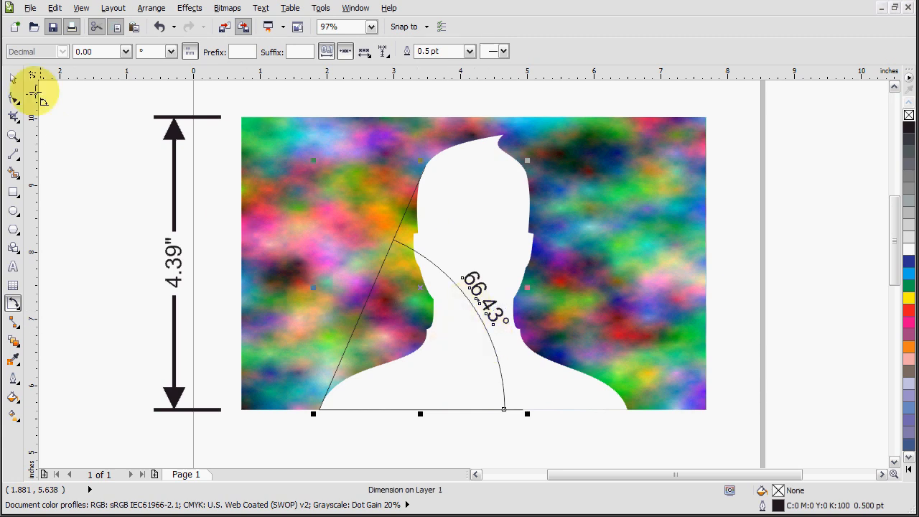
# Give the angle dimension a 4.0 pt line with arrowheads on its arc.
pyautogui.click(470, 52)
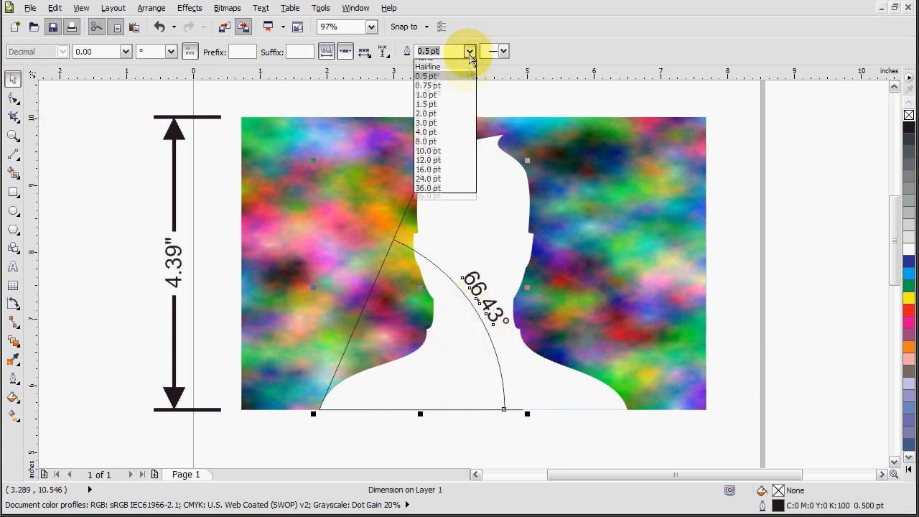
pyautogui.click(425, 132)
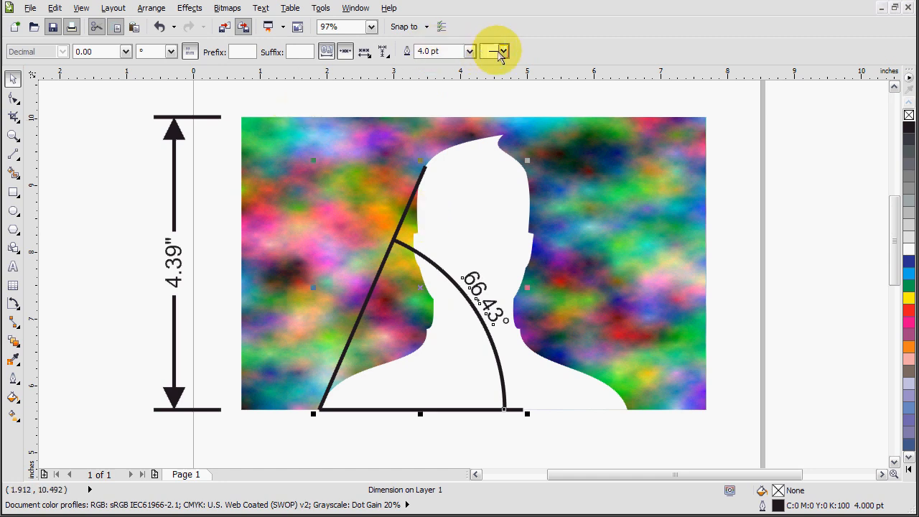
pyautogui.click(496, 51)
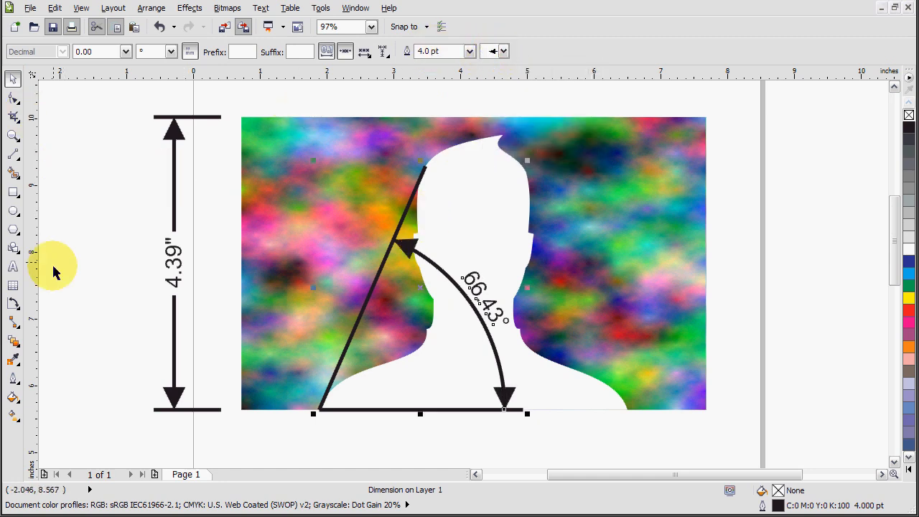
pyautogui.click(13, 303)
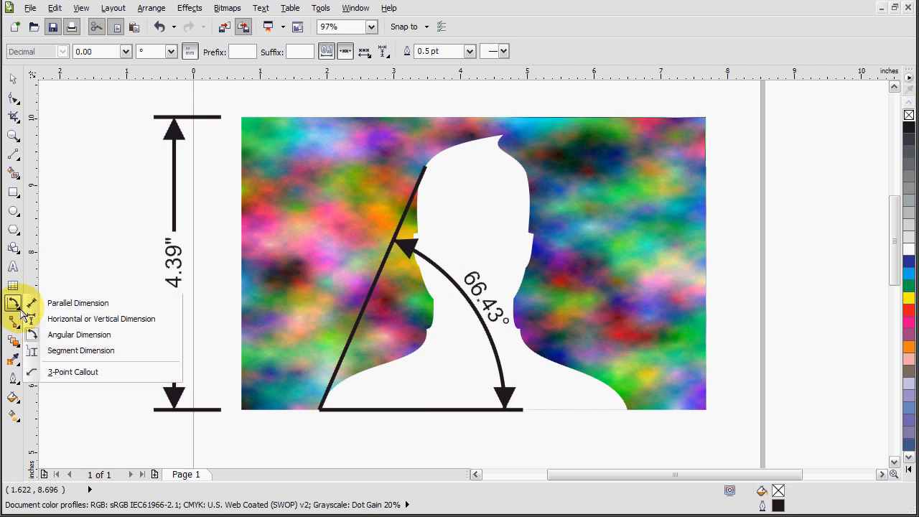
pyautogui.moveTo(100, 318)
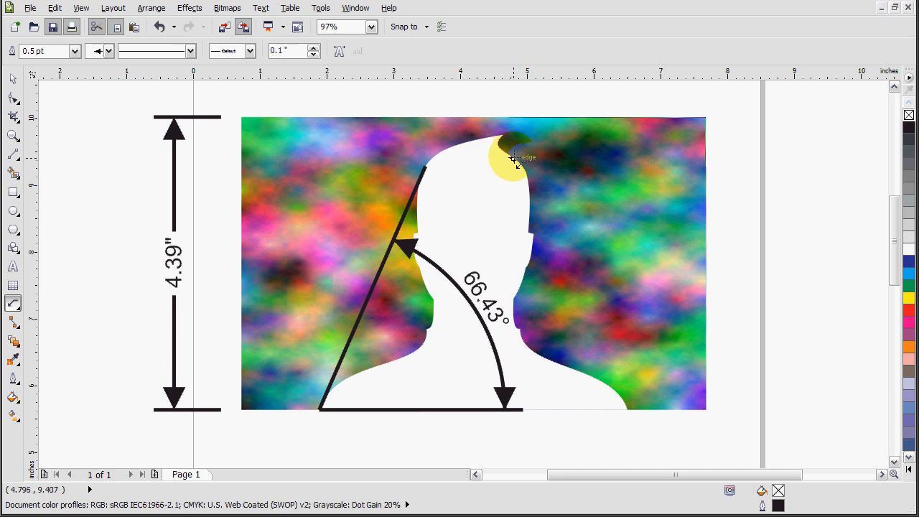
# Draw a callout leader from the silhouette's head with the note 999999.
pyautogui.moveTo(514, 160); pyautogui.dragTo(573, 98)
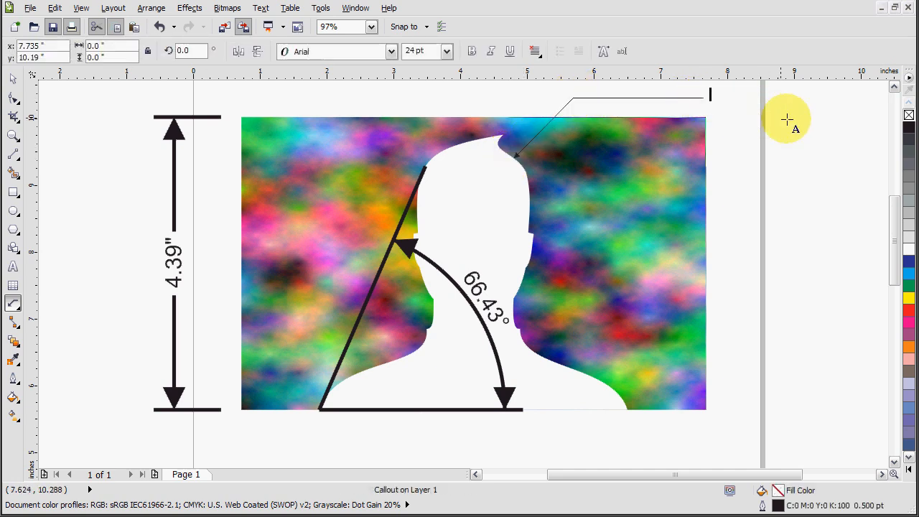
pyautogui.write('999999')
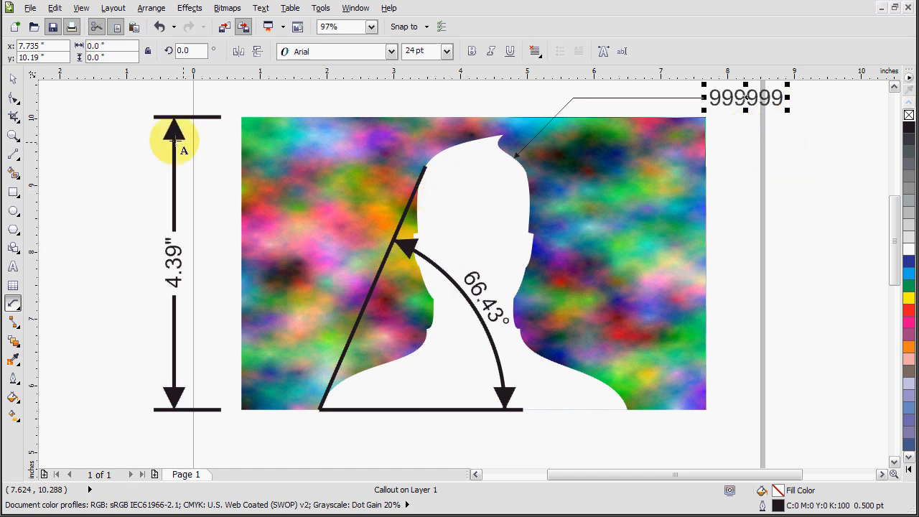
pyautogui.click(509, 129)
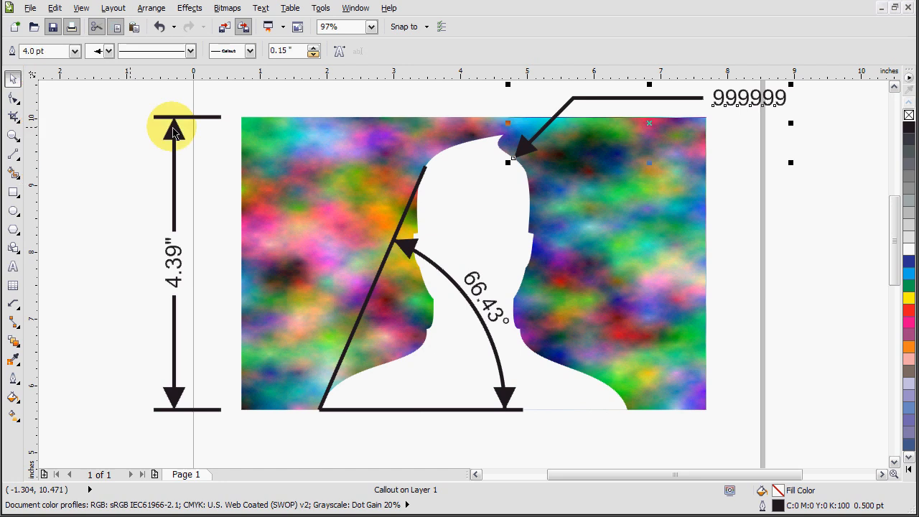
# Frame the callout note in a box shape.
pyautogui.click(250, 51)
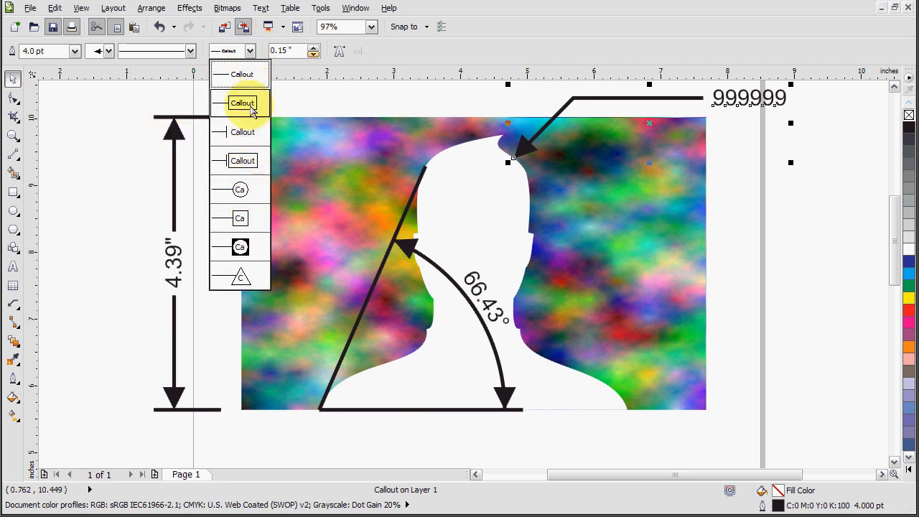
pyautogui.click(243, 103)
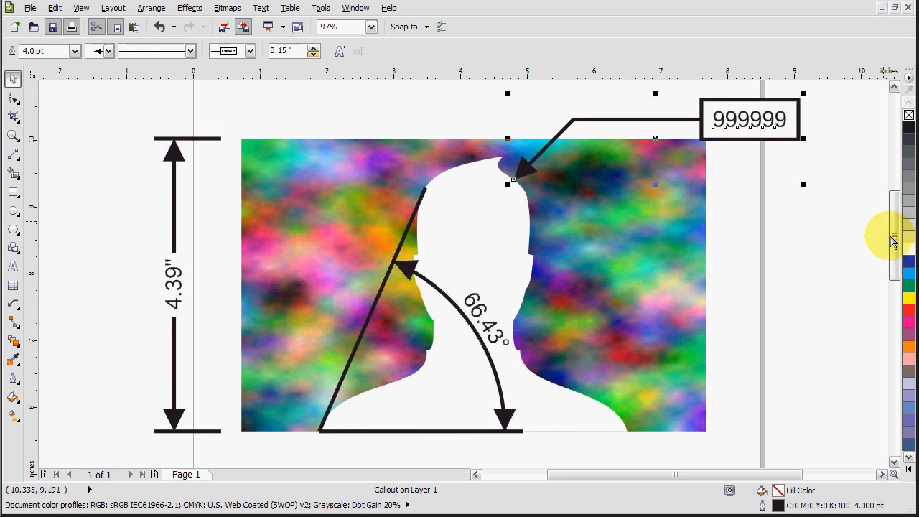
pyautogui.moveTo(815, 274)
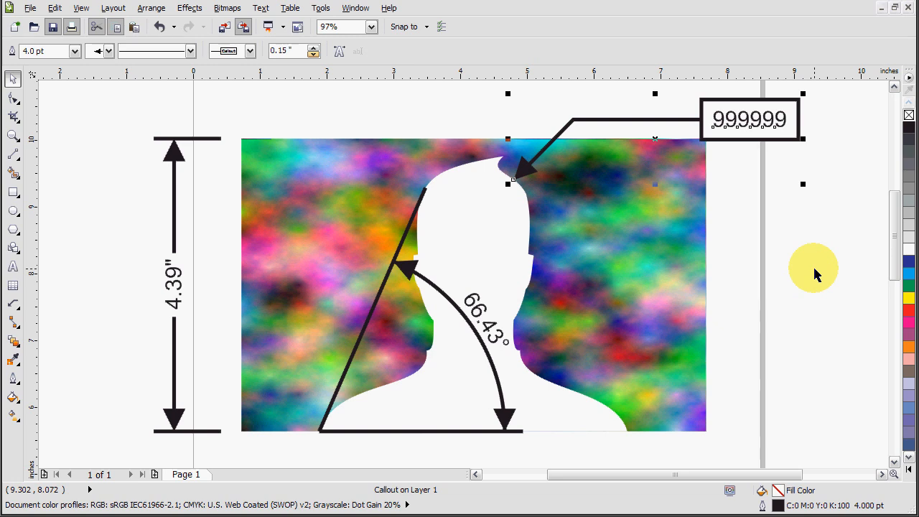
pyautogui.moveTo(804, 276)
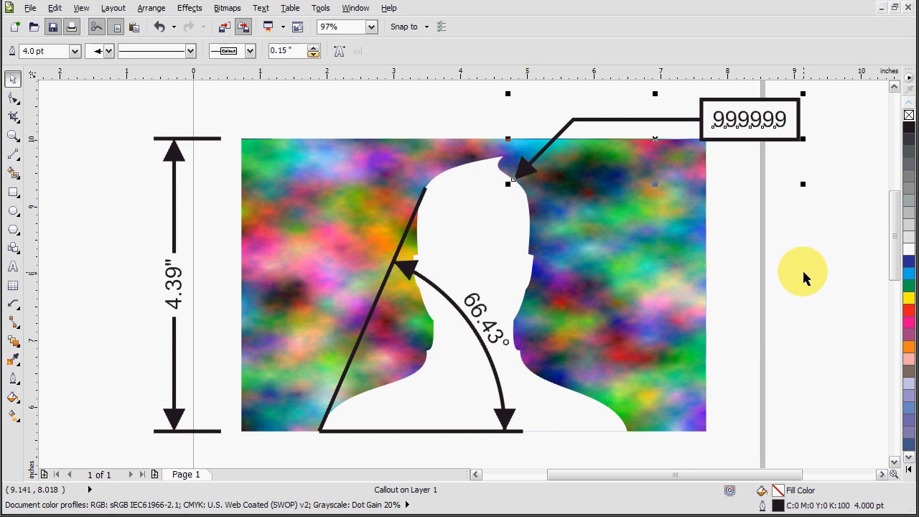
pyautogui.moveTo(774, 278)
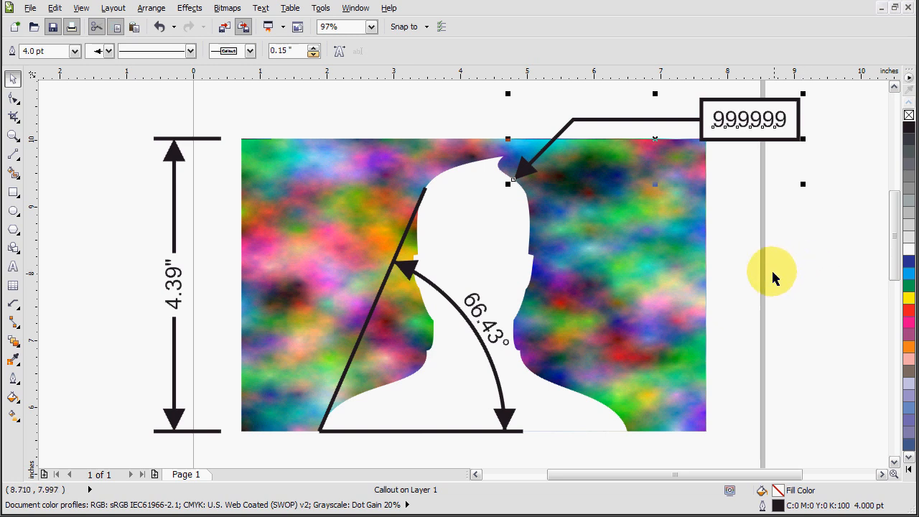
pyautogui.moveTo(764, 270)
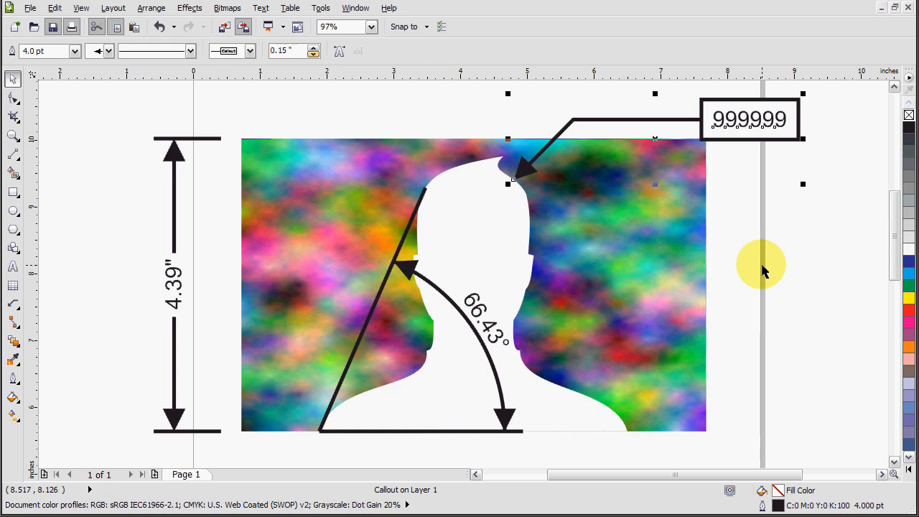
pyautogui.moveTo(768, 272)
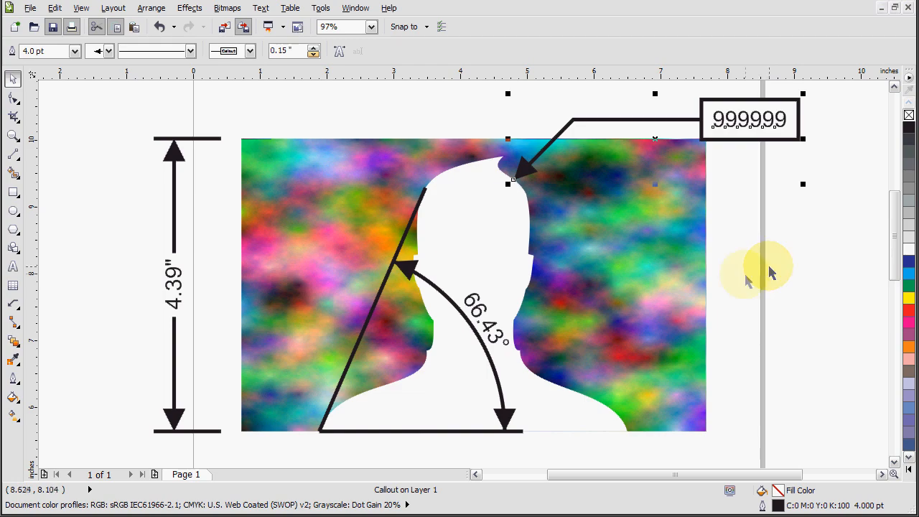